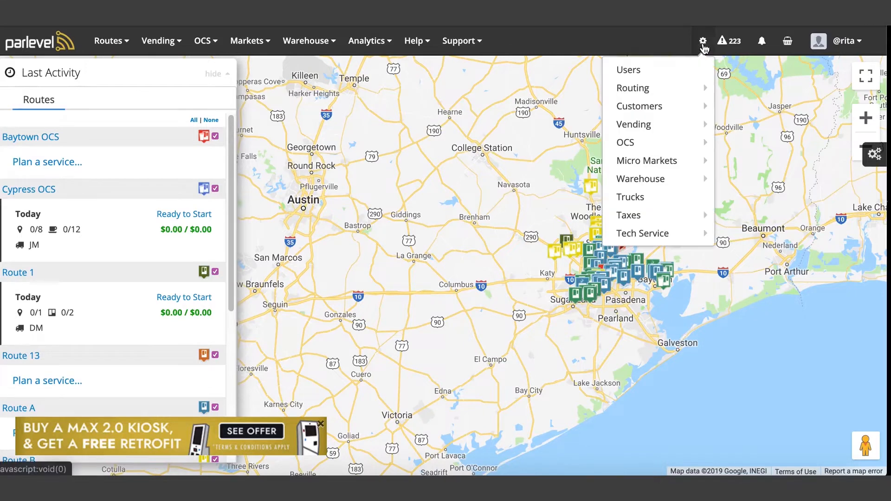
- Find the 'testdriver' user, edit the account, and reveal its Set Password fields
{"action": "left_click", "coordinate": [702, 40]}
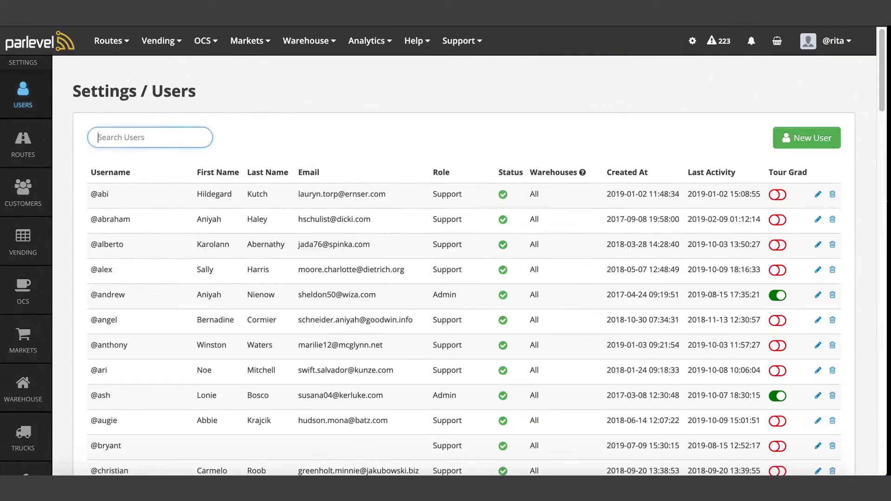
{"action": "type", "text": "testdriver"}
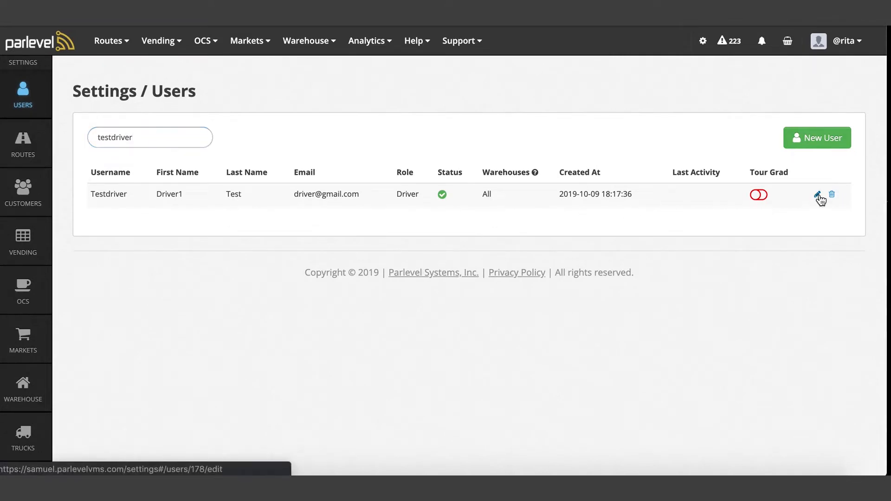
{"action": "left_click", "coordinate": [817, 194]}
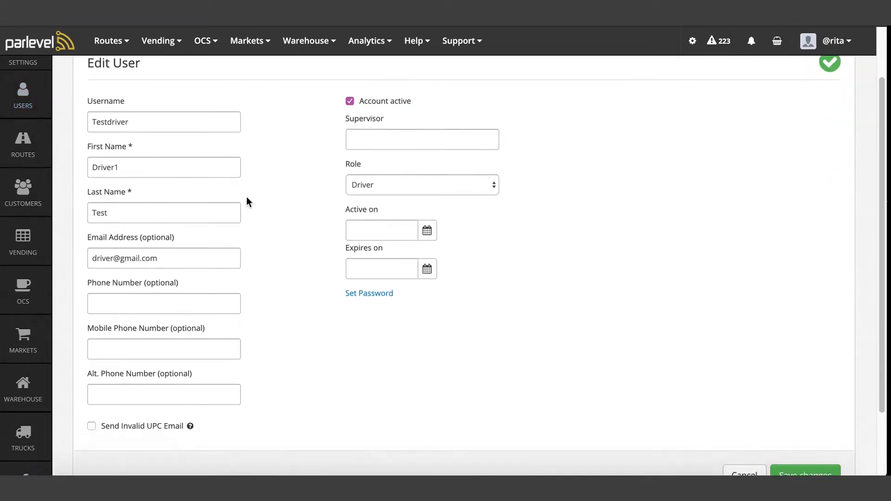
{"action": "left_click", "coordinate": [369, 293]}
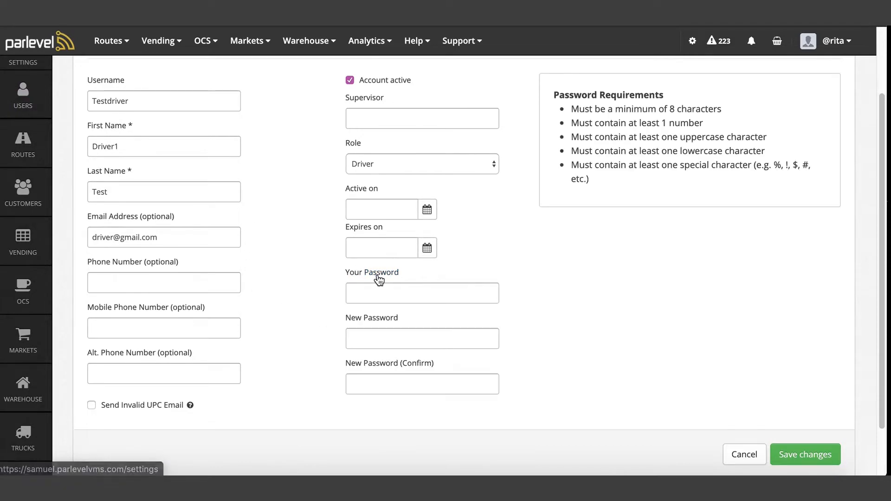
{"action": "left_click", "coordinate": [422, 293]}
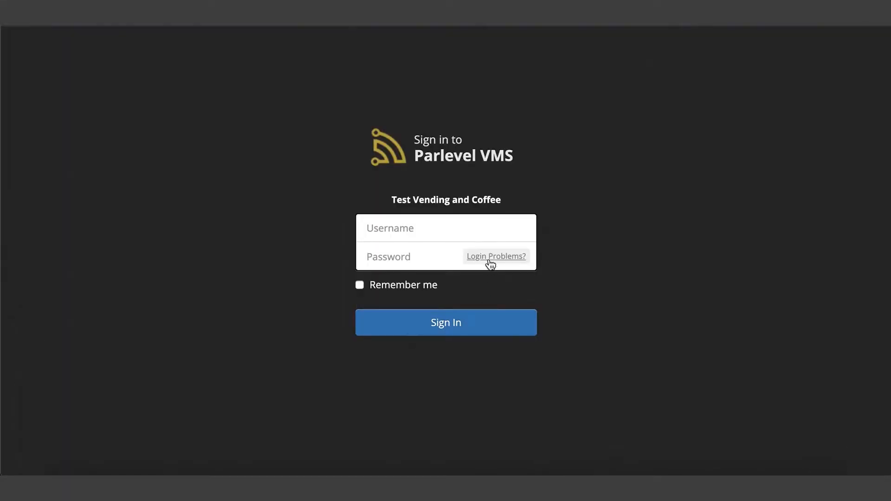
{"action": "left_click", "coordinate": [495, 256]}
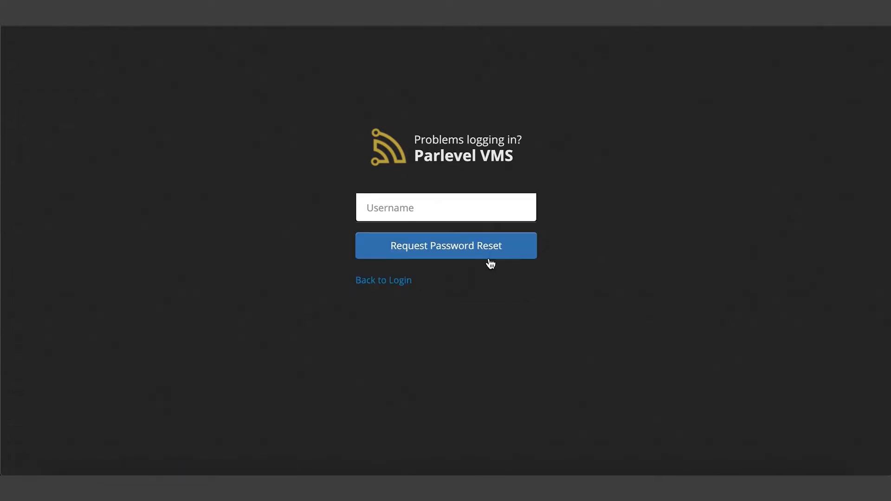
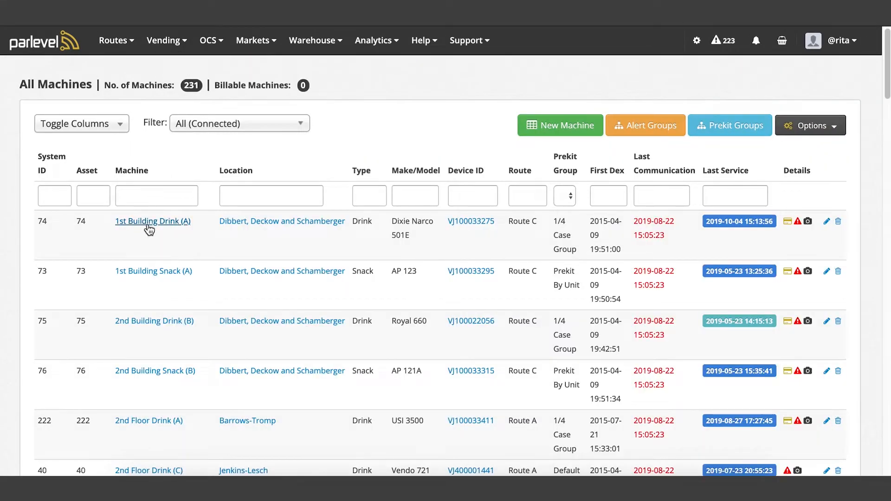
{"action": "mouse_move", "coordinate": [827, 222]}
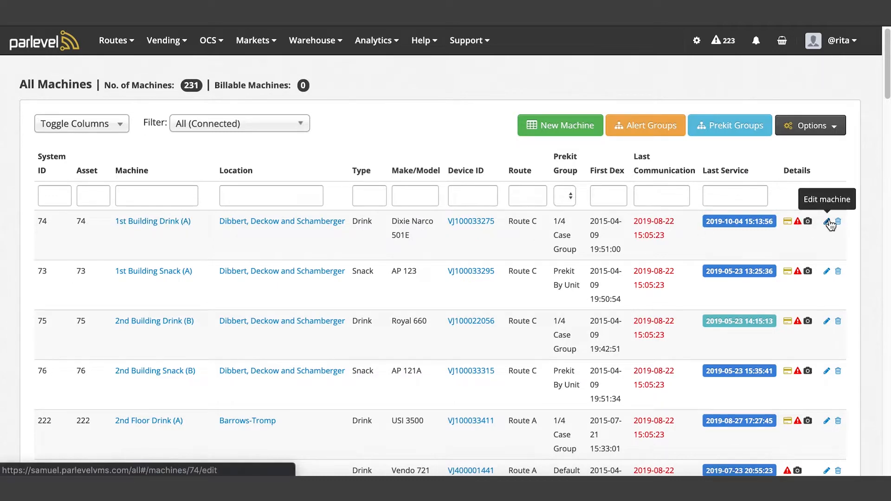
- Edit slot 1-3 of 1st Building Drink (A), choosing Coke Zero 16.9oz to replace Gatorade
{"action": "left_click", "coordinate": [827, 222]}
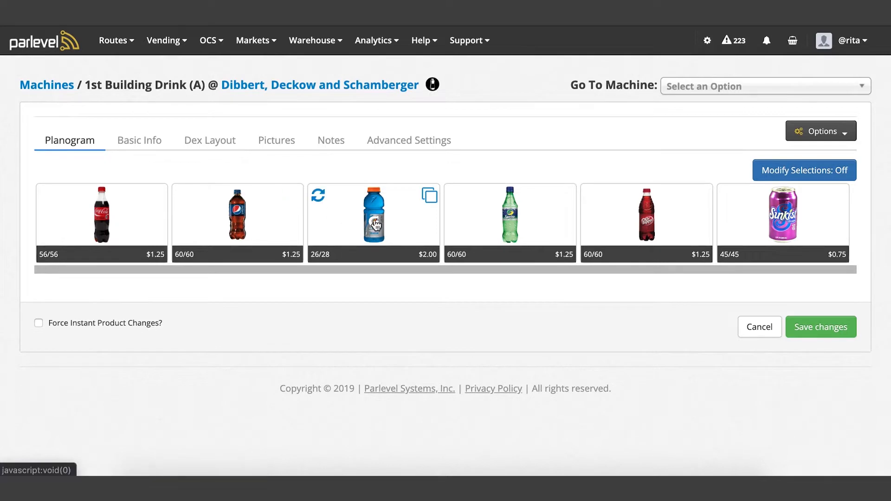
{"action": "left_click", "coordinate": [372, 215]}
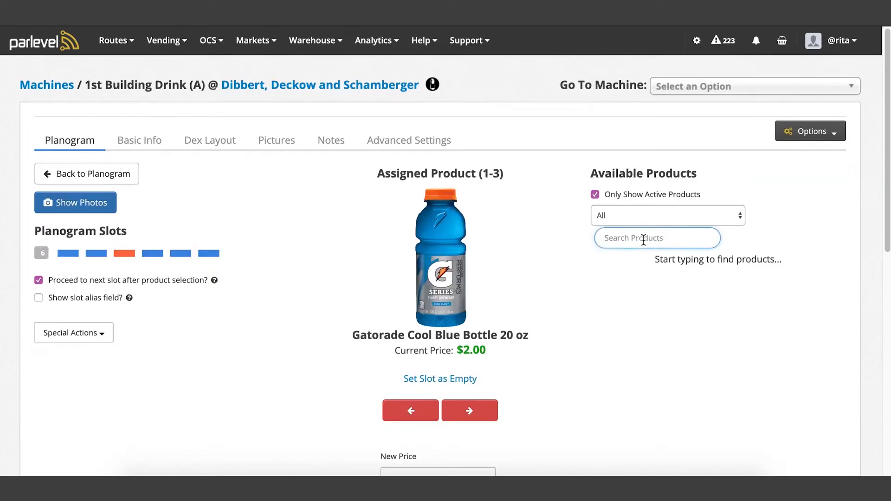
{"action": "type", "text": "coke zero"}
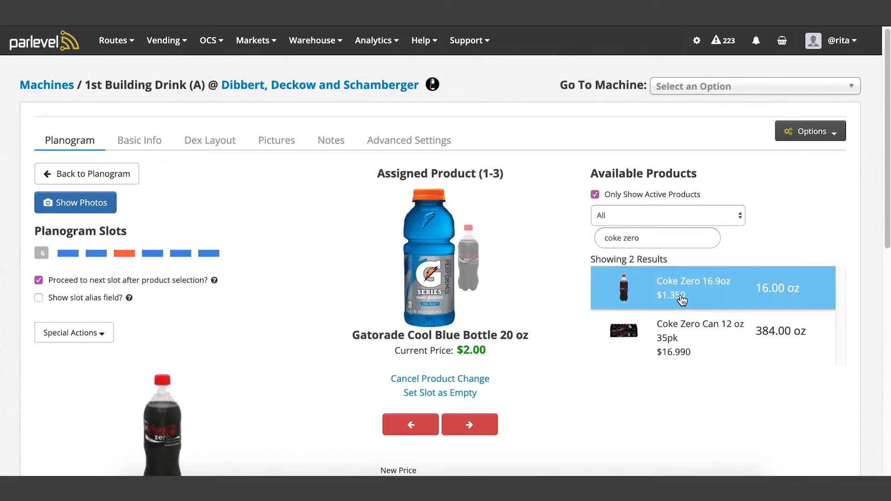
{"action": "left_click", "coordinate": [692, 288]}
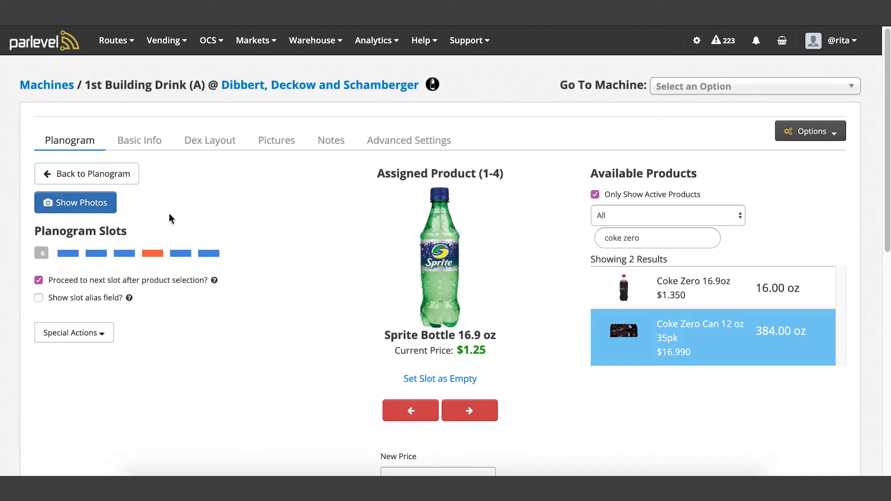
{"action": "left_click", "coordinate": [86, 173]}
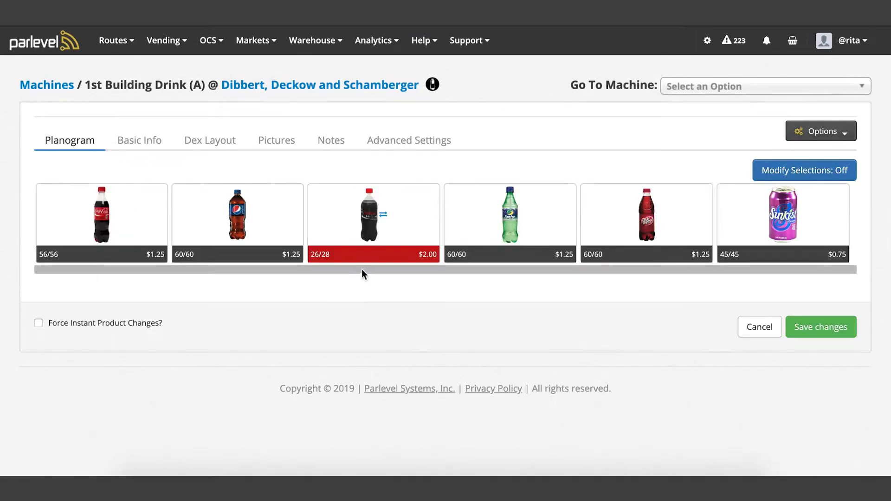
{"action": "mouse_move", "coordinate": [349, 223]}
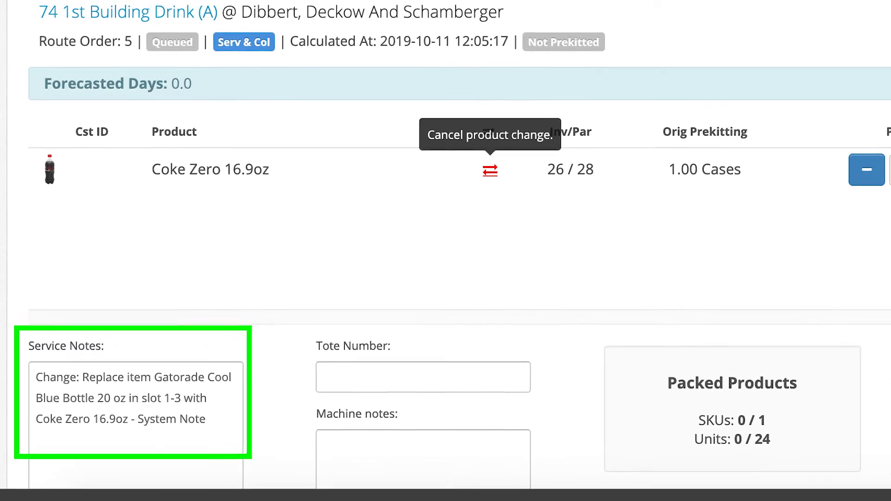
- Reopen slot 1-3 and keep its Paired setting at None
{"action": "scroll", "scroll_direction": "down", "scroll_amount": 3}
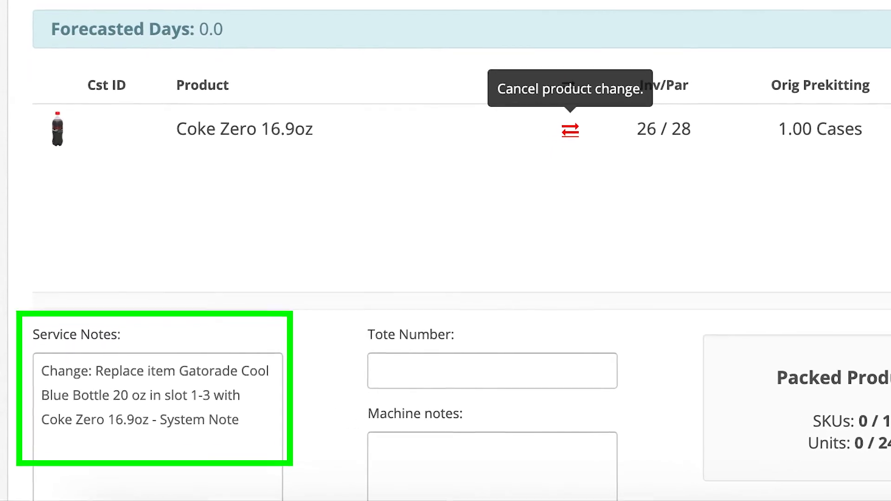
{"action": "left_click", "coordinate": [569, 130]}
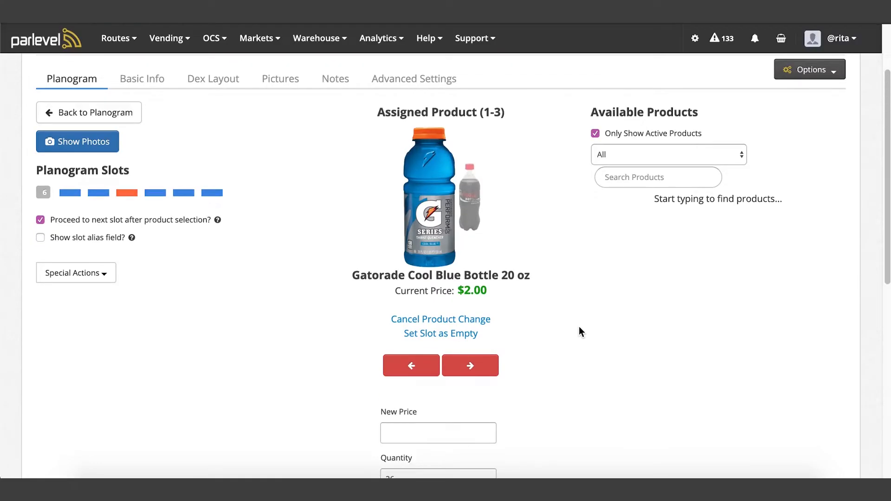
{"action": "scroll", "scroll_direction": "down", "scroll_amount": 3}
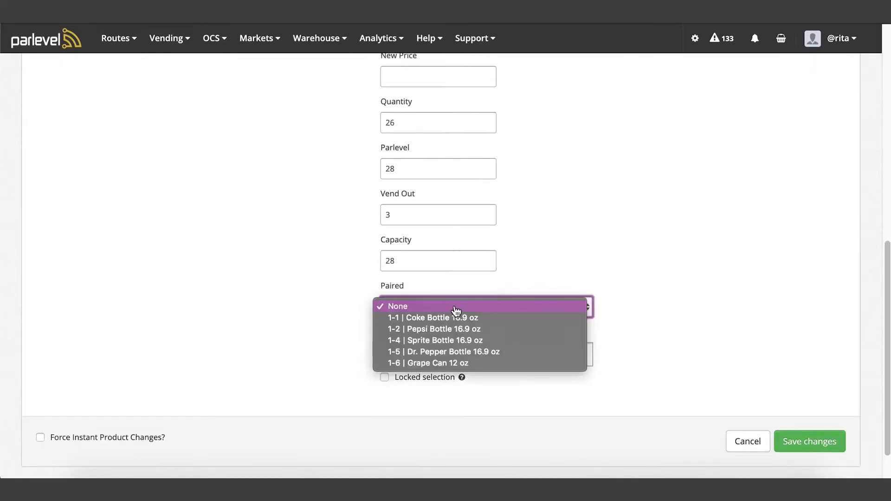
{"action": "left_click", "coordinate": [398, 306]}
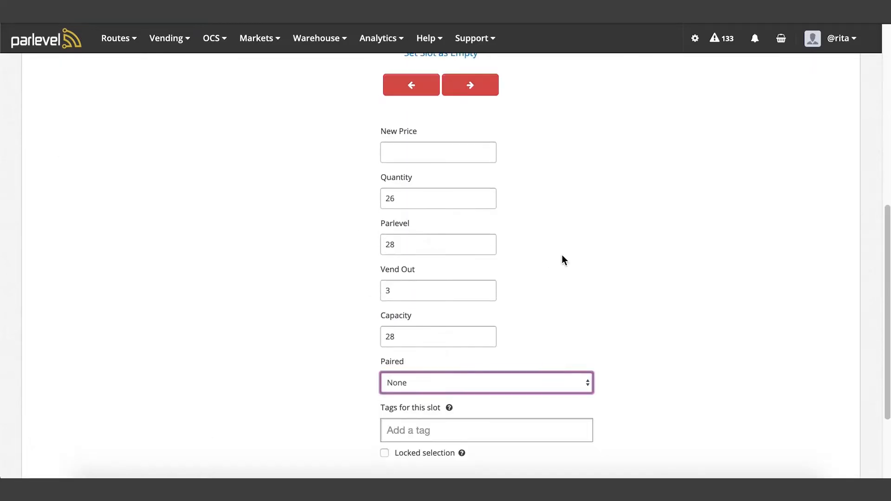
- Enable Force Instant Product Changes? on the machine's planogram
{"action": "left_click", "coordinate": [75, 264]}
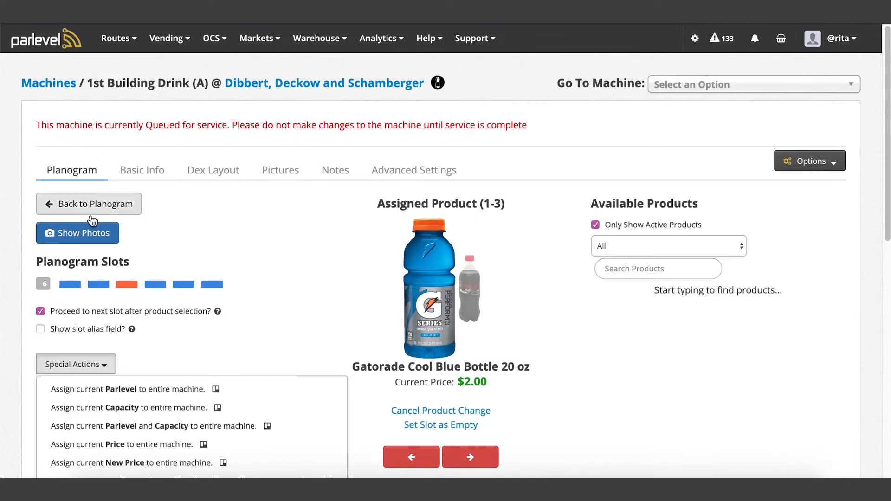
{"action": "left_click", "coordinate": [88, 203]}
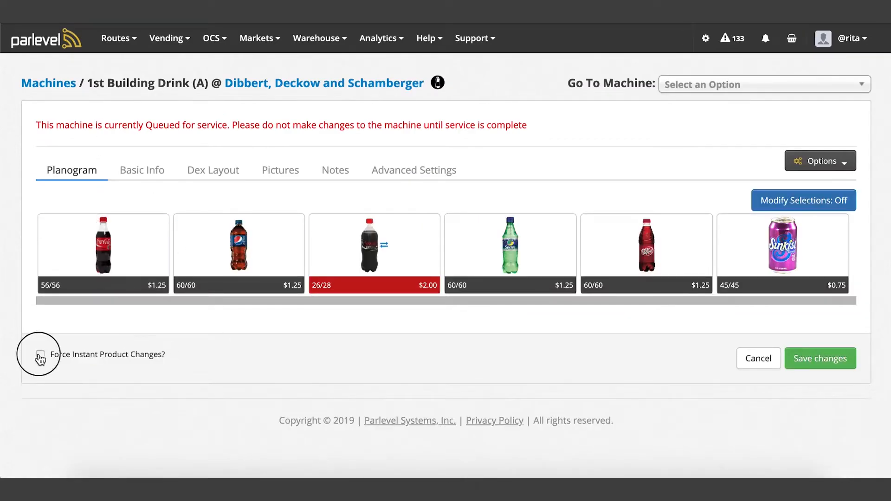
{"action": "left_click", "coordinate": [40, 354]}
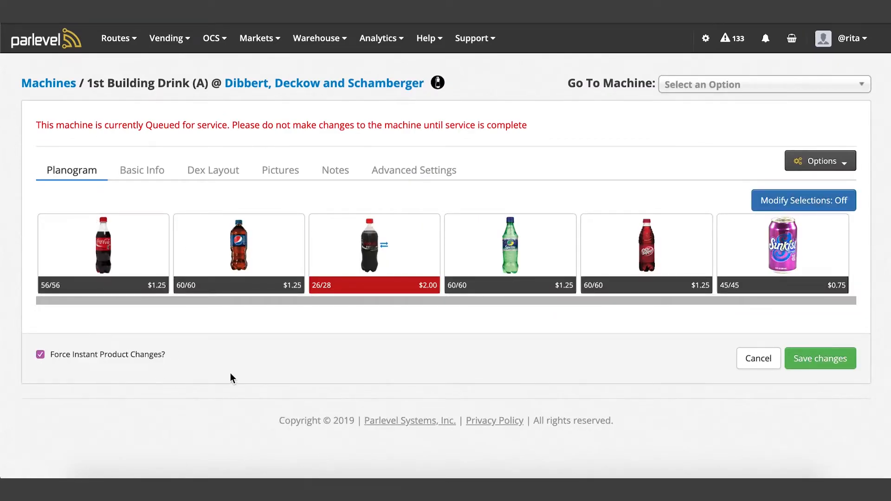
{"action": "left_click", "coordinate": [820, 358]}
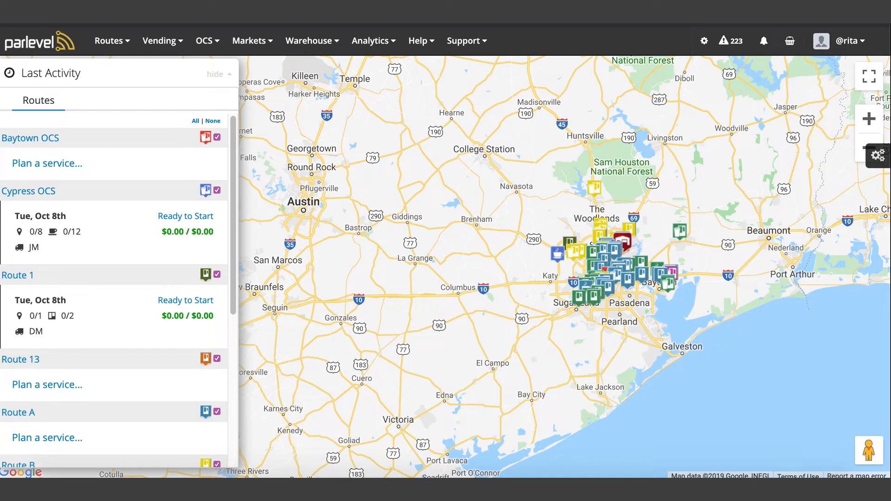
{"action": "mouse_move", "coordinate": [656, 156]}
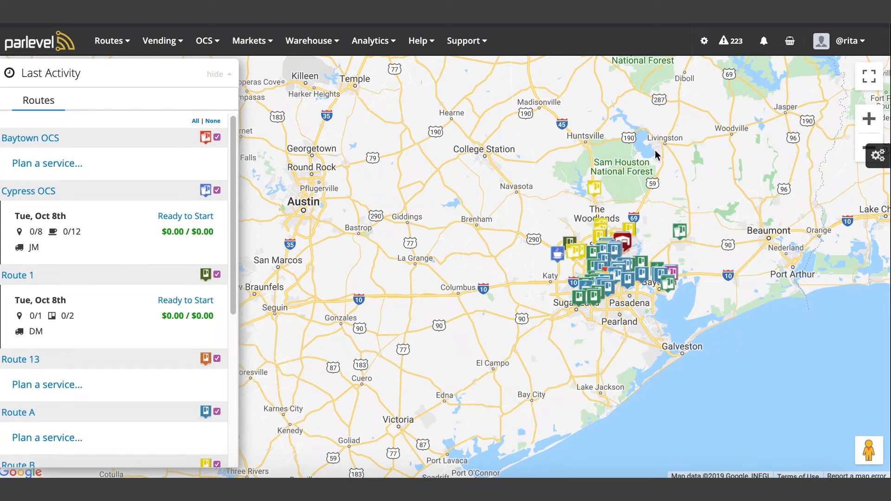
- Open Alert Groups and expand High Volume Hospital Machines to list Balistreri-Collier machines
{"action": "left_click", "coordinate": [704, 41]}
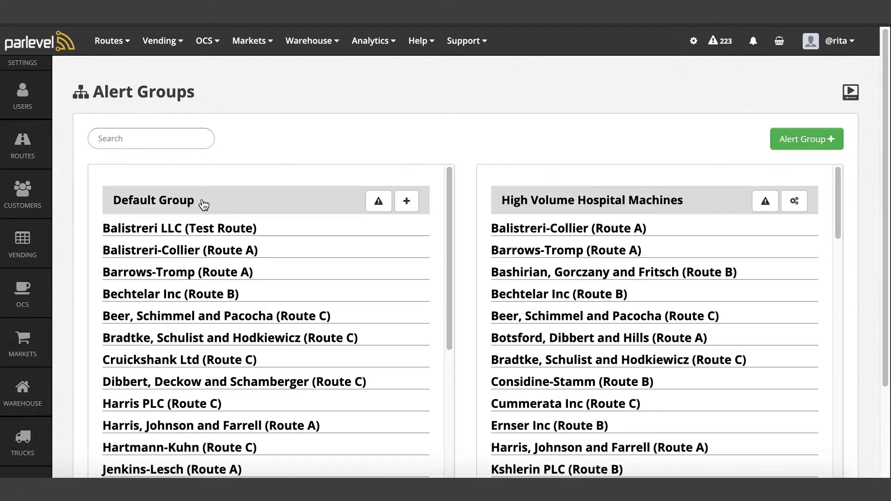
{"action": "scroll", "scroll_direction": "down", "scroll_amount": 3}
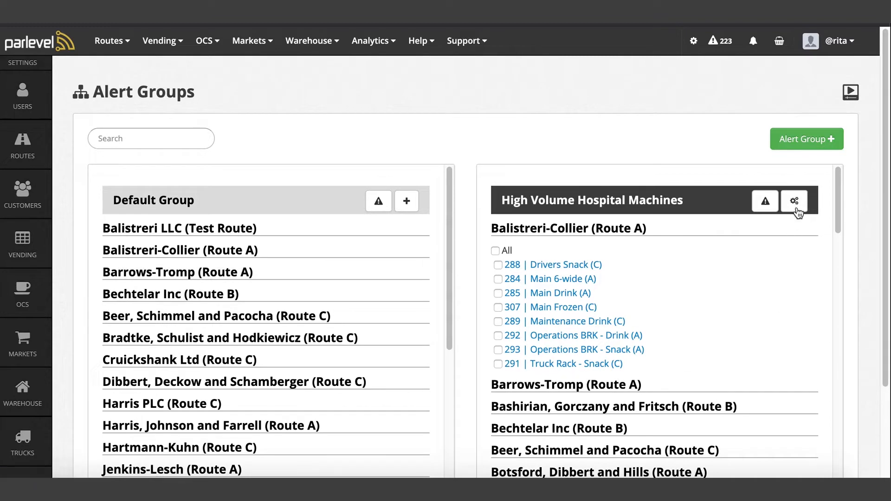
{"action": "left_click", "coordinate": [794, 200]}
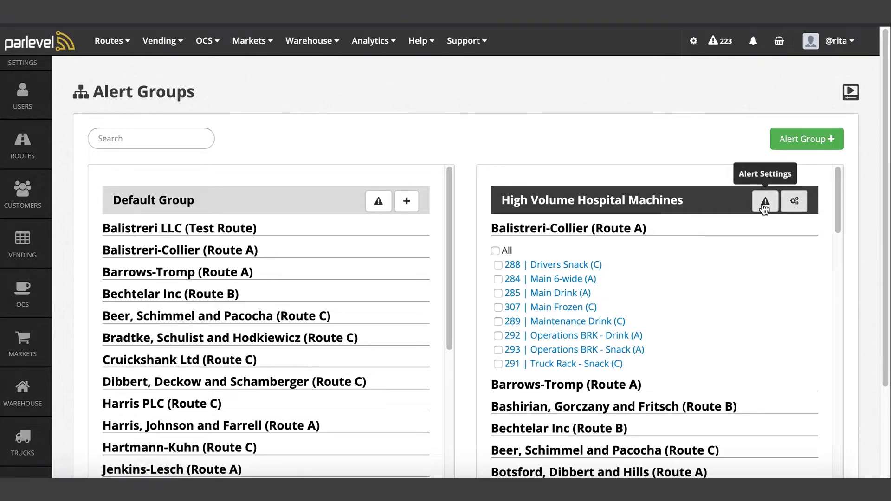
{"action": "left_click", "coordinate": [764, 201]}
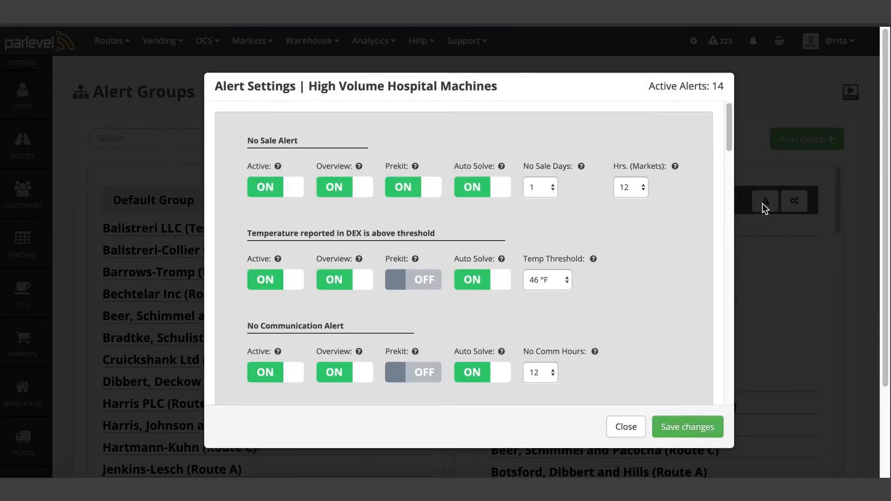
{"action": "left_click", "coordinate": [264, 187]}
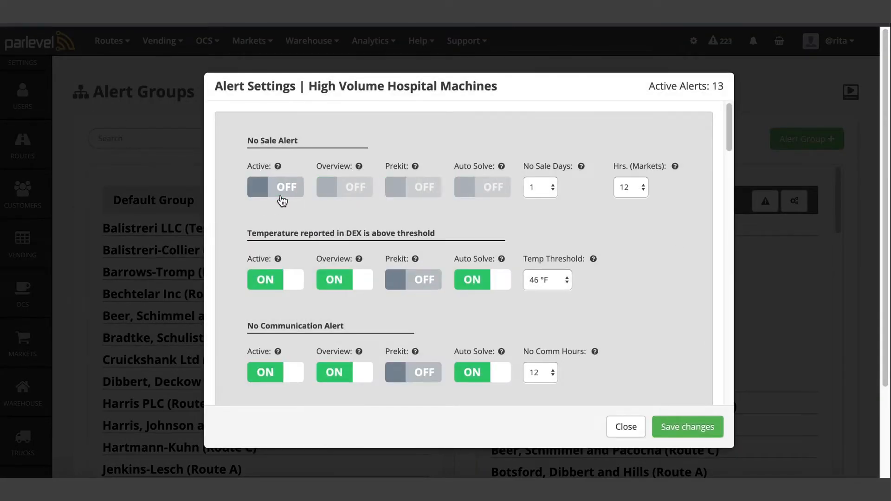
{"action": "left_click", "coordinate": [275, 187]}
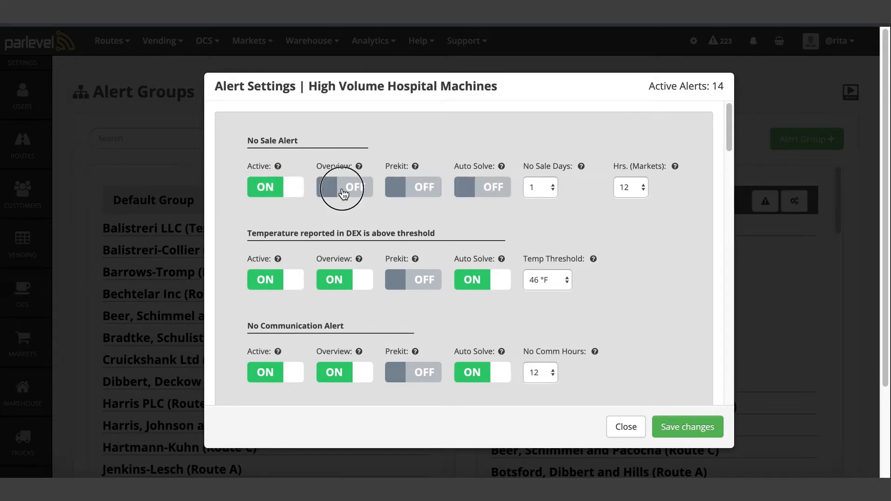
{"action": "left_click", "coordinate": [344, 187]}
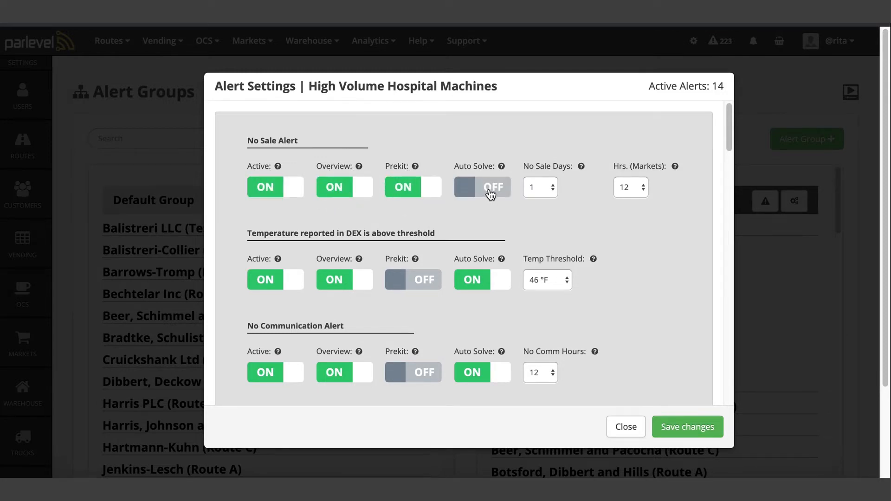
{"action": "left_click", "coordinate": [481, 187]}
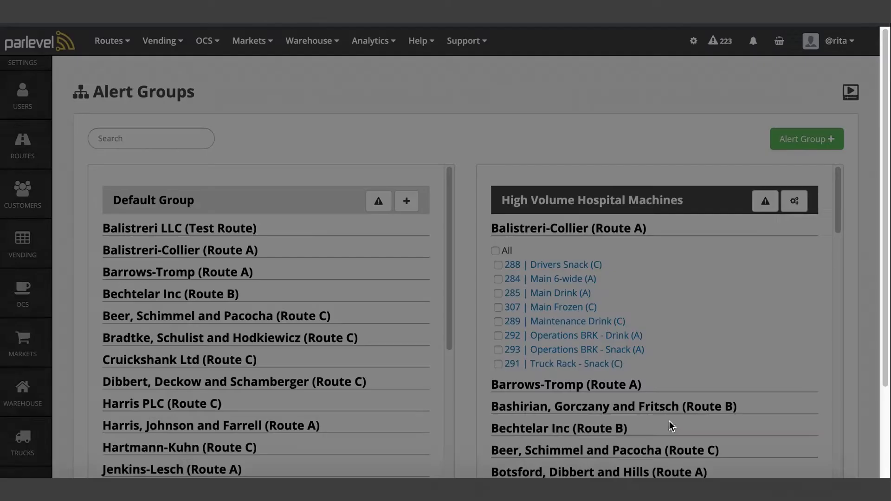
{"action": "mouse_move", "coordinate": [719, 40]}
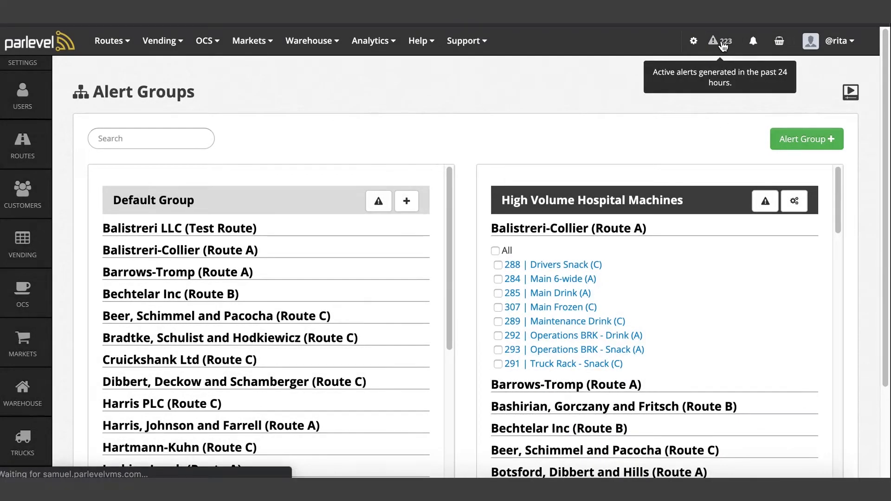
- Return to the main dashboard map showing route last activity
{"action": "left_click", "coordinate": [719, 41]}
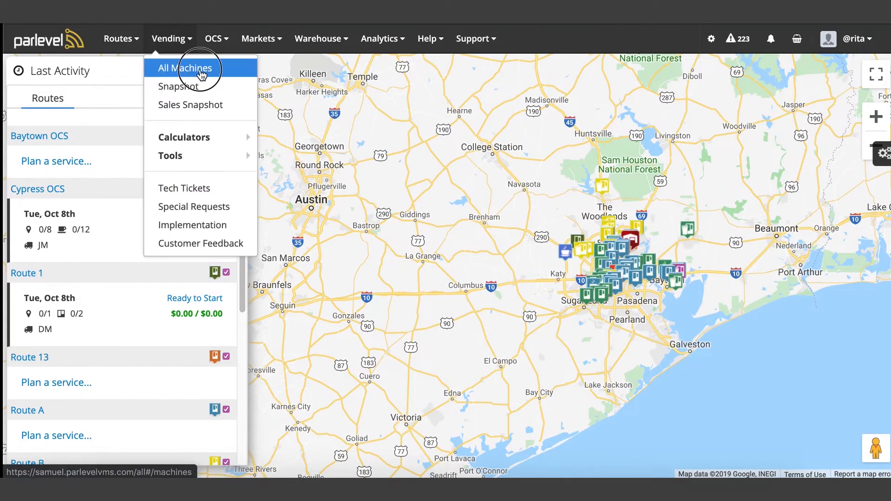
- Filter All Machines by location 'Dibbert, Dec' and bulk-assign the seven machines to Prekit By Unit
{"action": "left_click", "coordinate": [184, 68]}
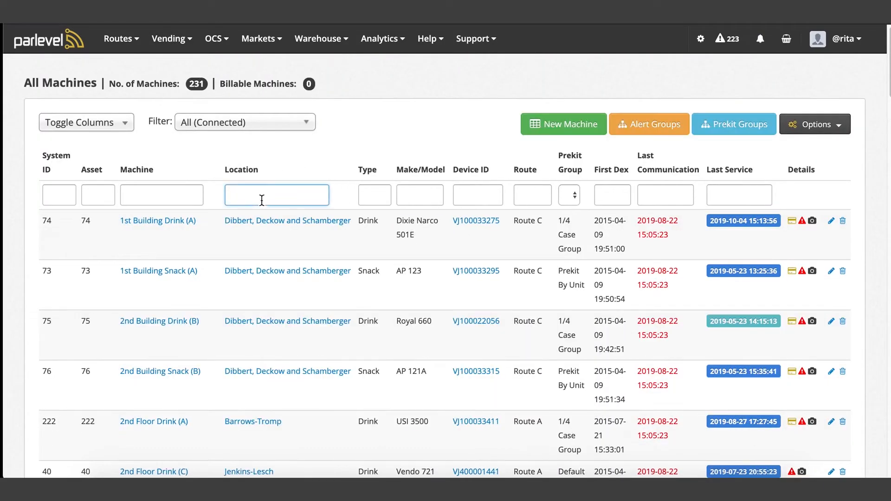
{"action": "type", "text": "Dibbert, Deckow"}
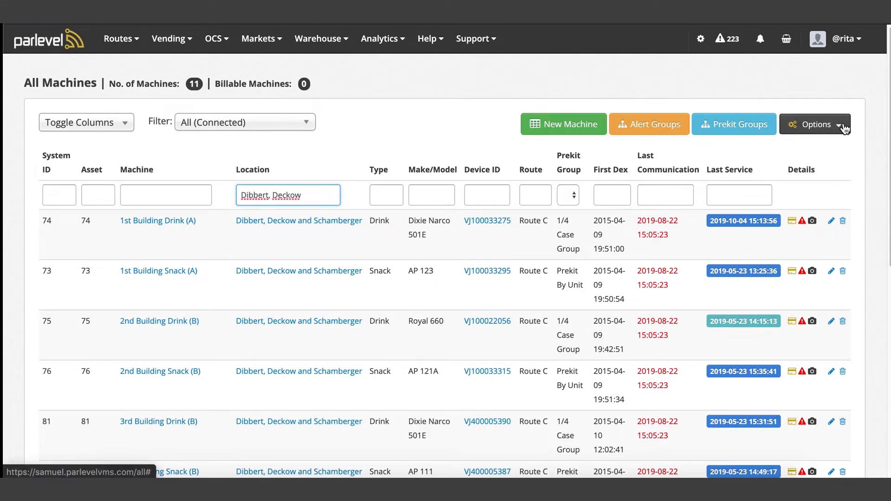
{"action": "left_click", "coordinate": [814, 124]}
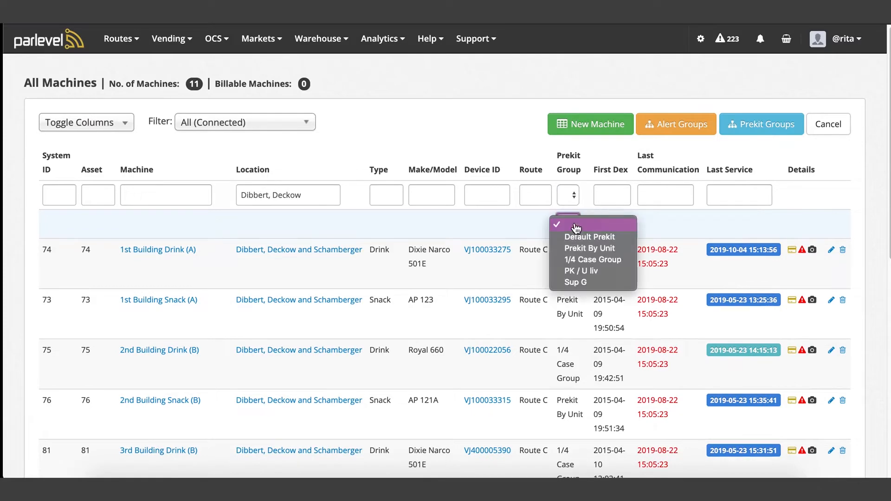
{"action": "left_click", "coordinate": [592, 259]}
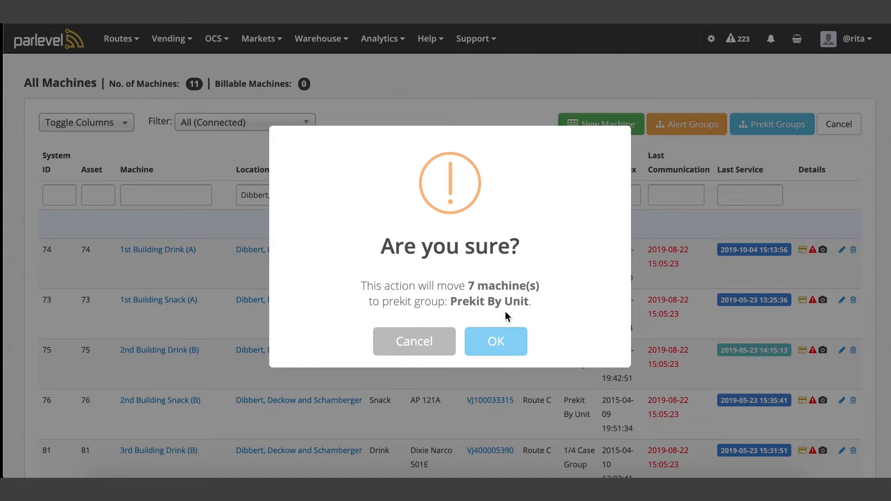
{"action": "left_click", "coordinate": [495, 341]}
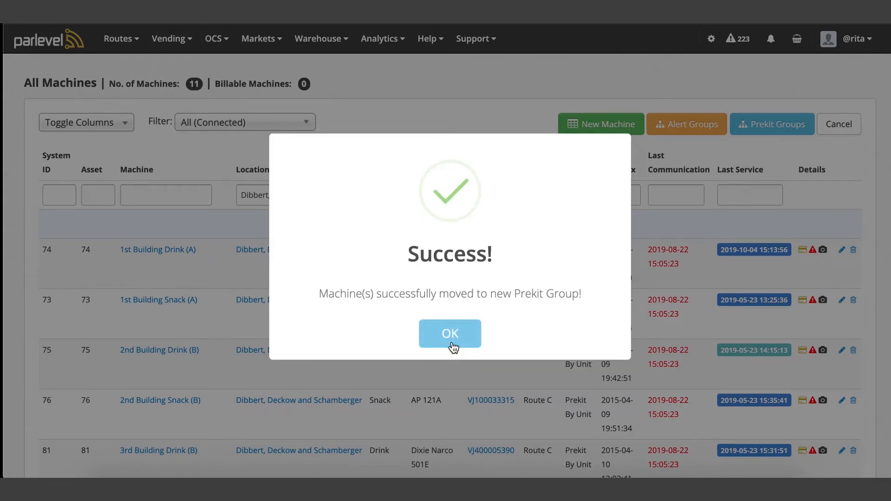
{"action": "left_click", "coordinate": [450, 334]}
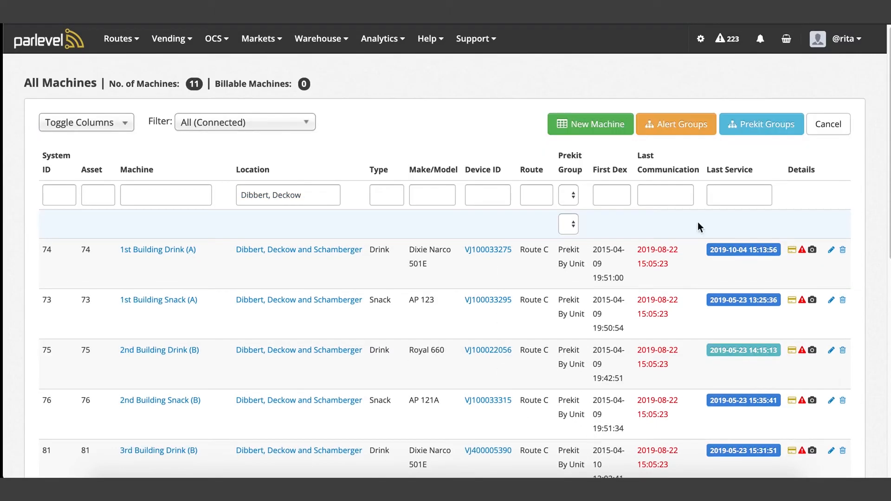
{"action": "left_click", "coordinate": [760, 124]}
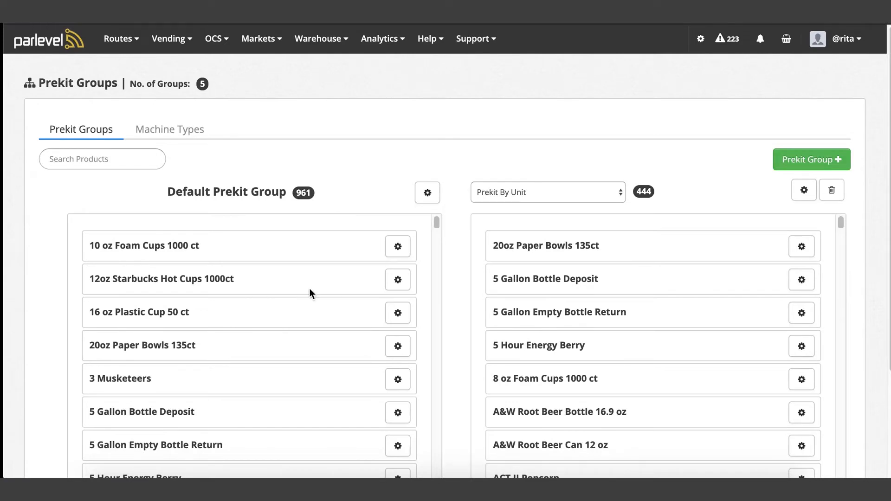
- Select Prekit By Unit and review its group settings, closing without changes
{"action": "left_click", "coordinate": [547, 192]}
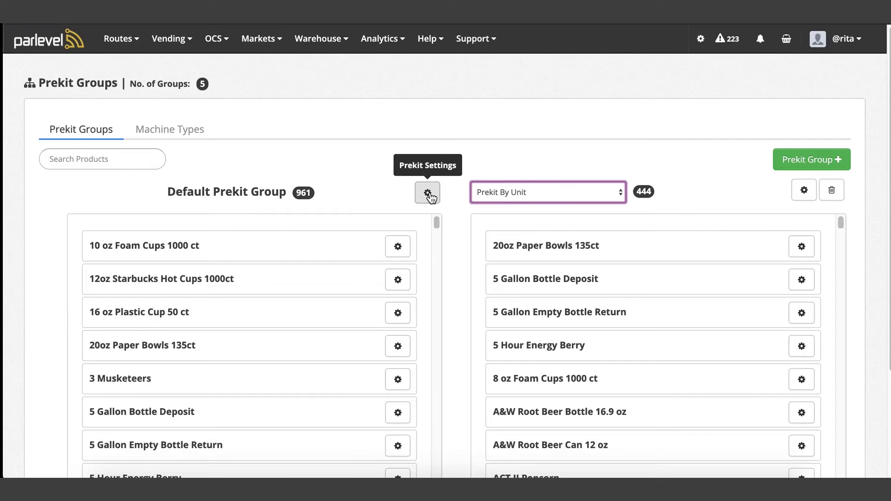
{"action": "left_click", "coordinate": [427, 192]}
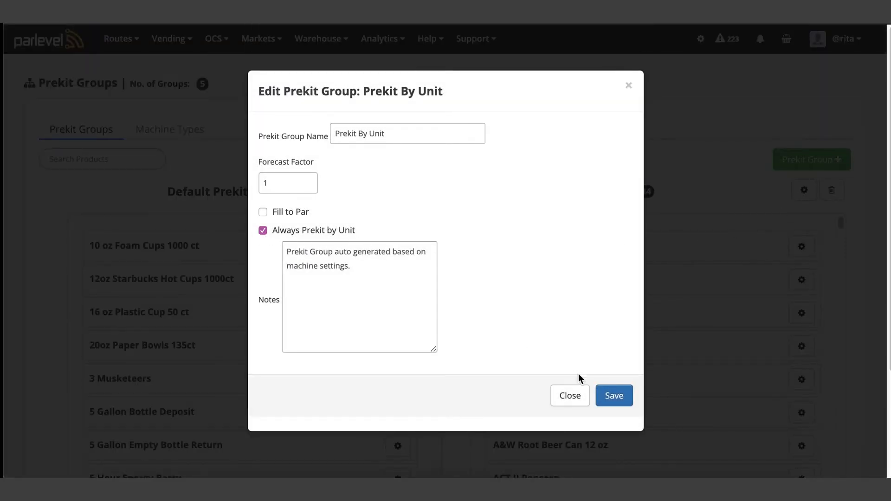
{"action": "left_click", "coordinate": [569, 395]}
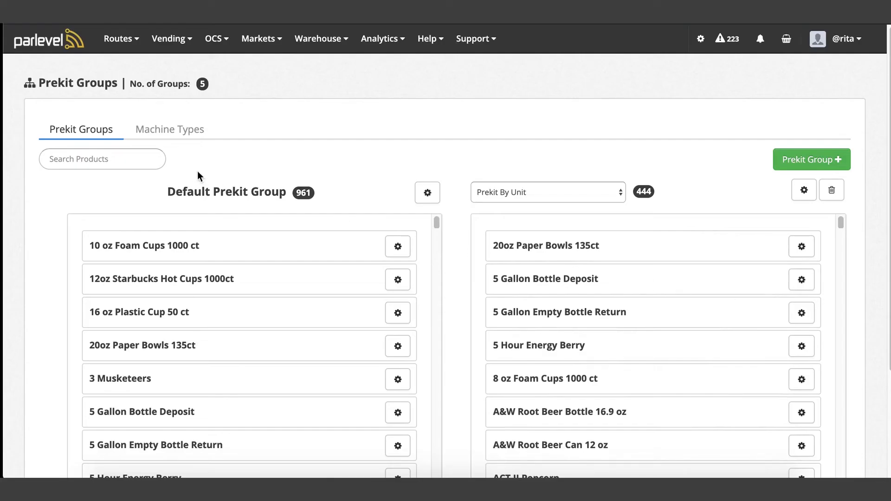
- Set Drink machines' default prekit group to 1/4 Case Group on Machine Types and save
{"action": "left_click", "coordinate": [169, 129]}
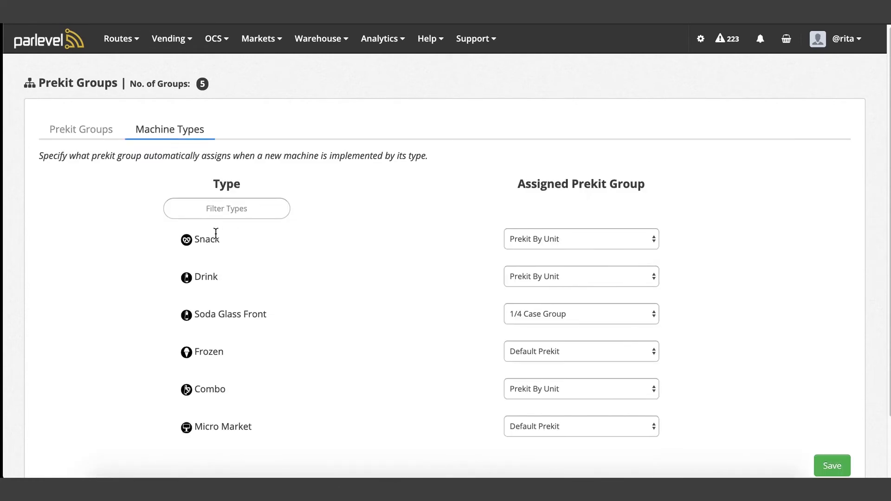
{"action": "mouse_move", "coordinate": [575, 248]}
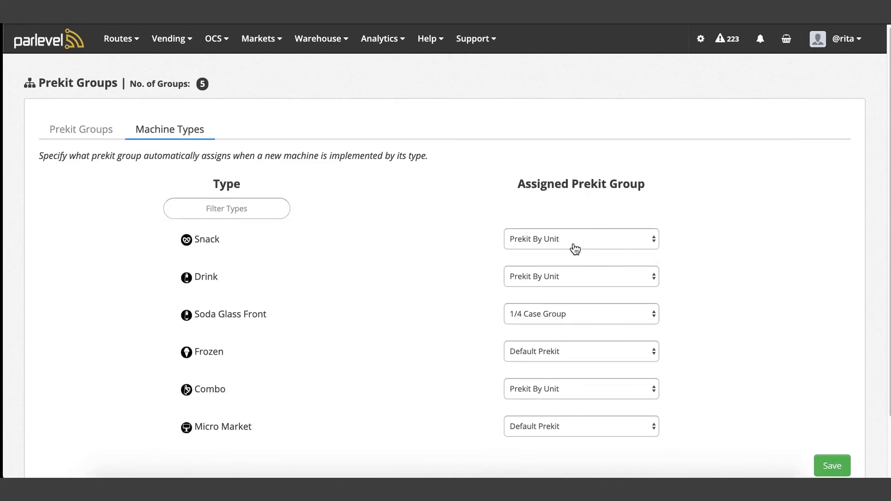
{"action": "left_click", "coordinate": [580, 239]}
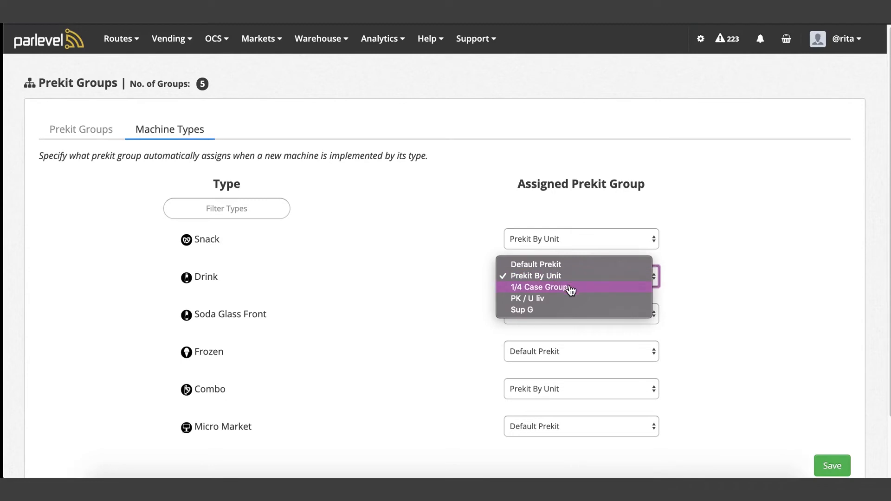
{"action": "left_click", "coordinate": [537, 286]}
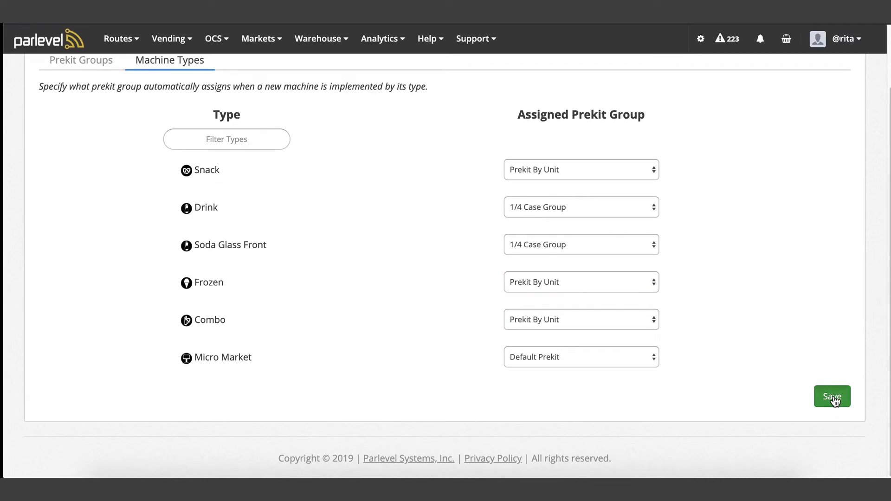
{"action": "left_click", "coordinate": [831, 396]}
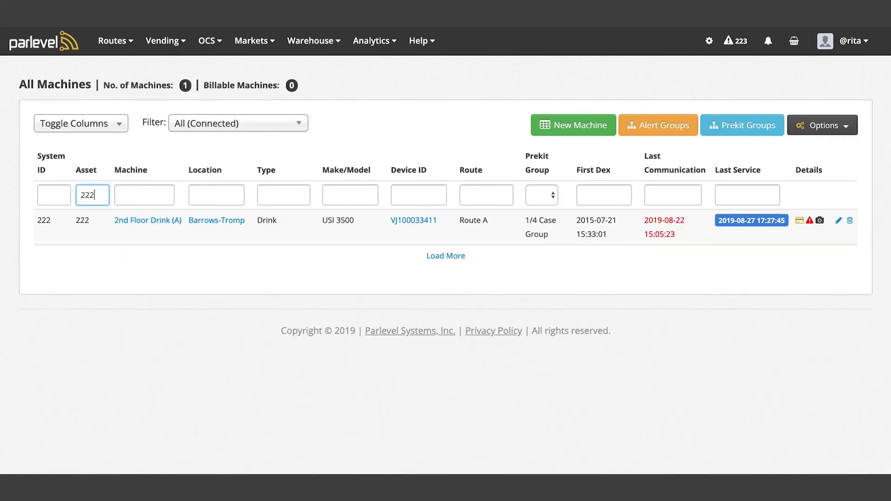
- Remove 2nd Floor Drink (A) with its trash icon, confirming and dismissing the Deleted message
{"action": "left_click", "coordinate": [850, 221]}
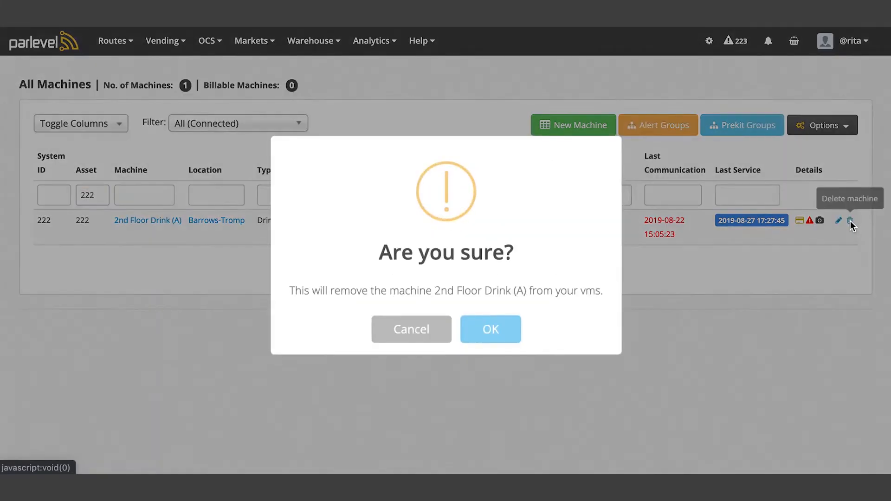
{"action": "left_click", "coordinate": [489, 329]}
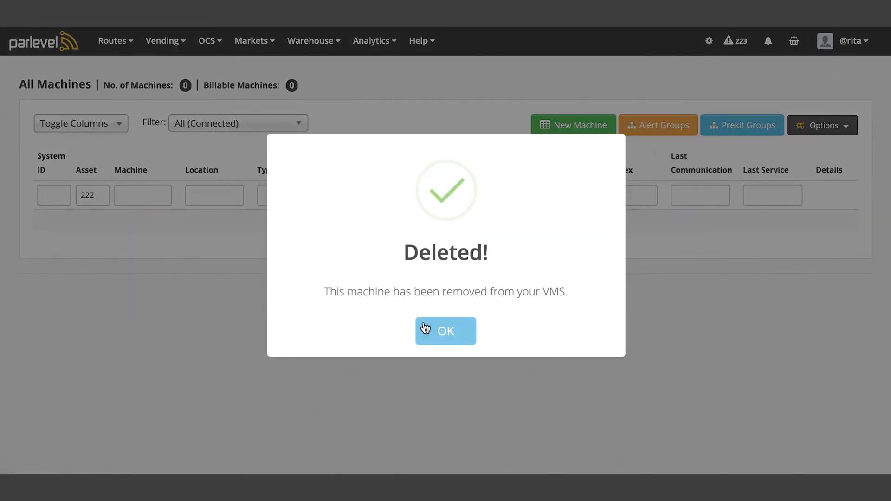
{"action": "left_click", "coordinate": [445, 332]}
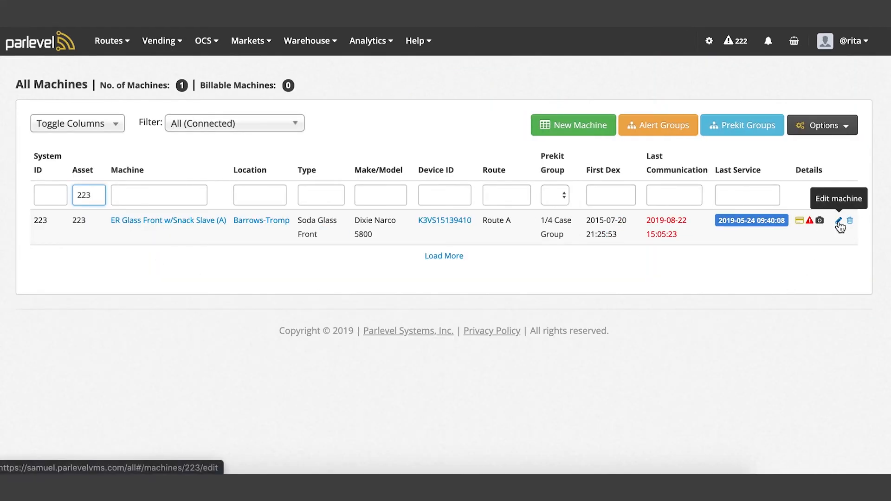
- Mark ER Glass Front w/Snack Slave (A) as a Disconnected Machine and save
{"action": "left_click", "coordinate": [838, 220]}
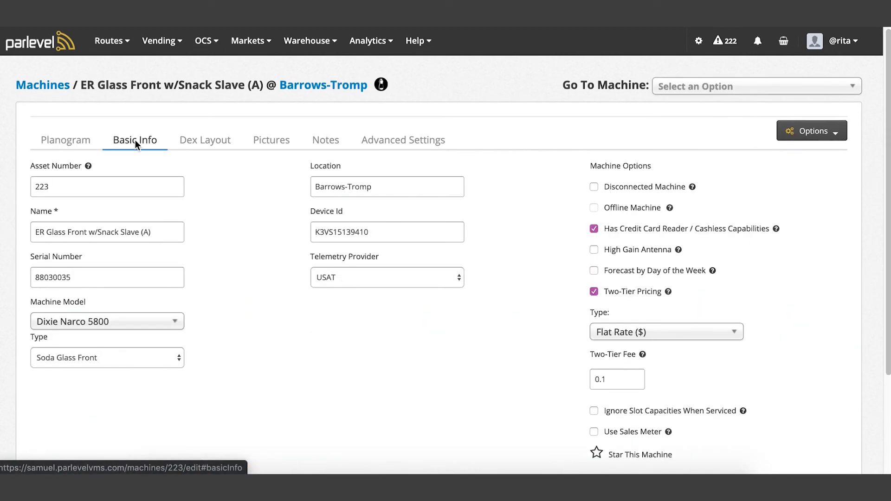
{"action": "mouse_move", "coordinate": [597, 198]}
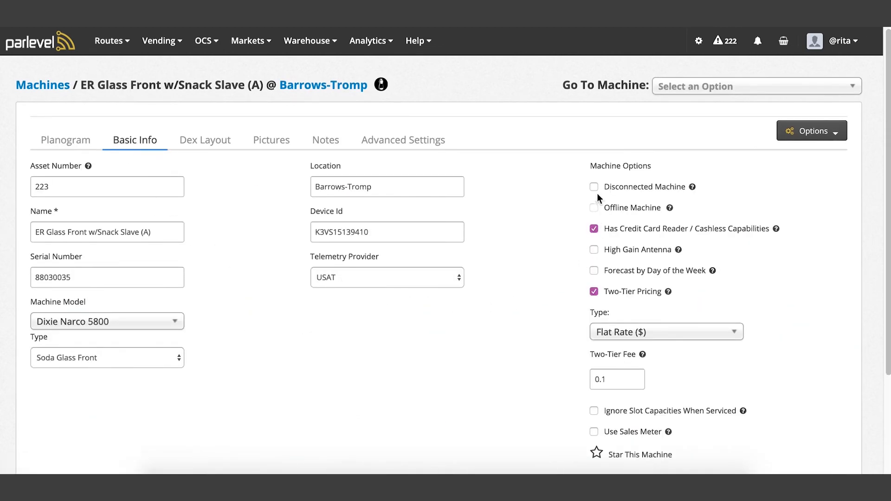
{"action": "left_click", "coordinate": [594, 186]}
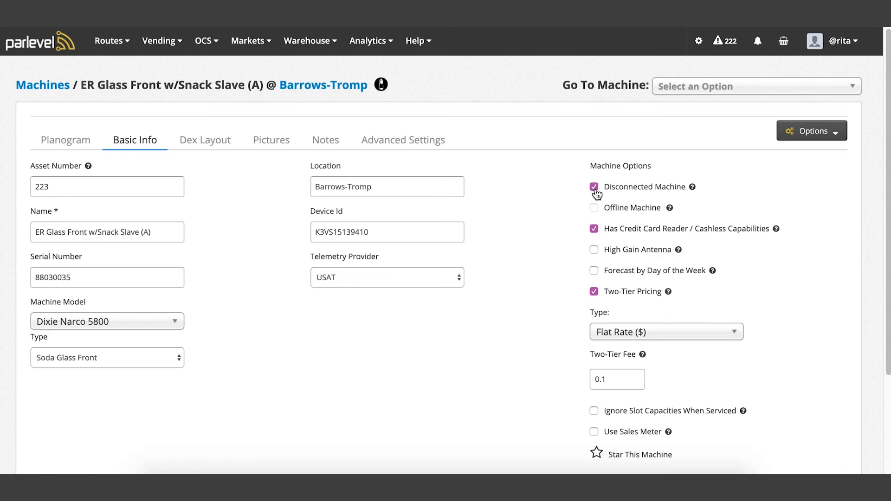
{"action": "left_click", "coordinate": [594, 186]}
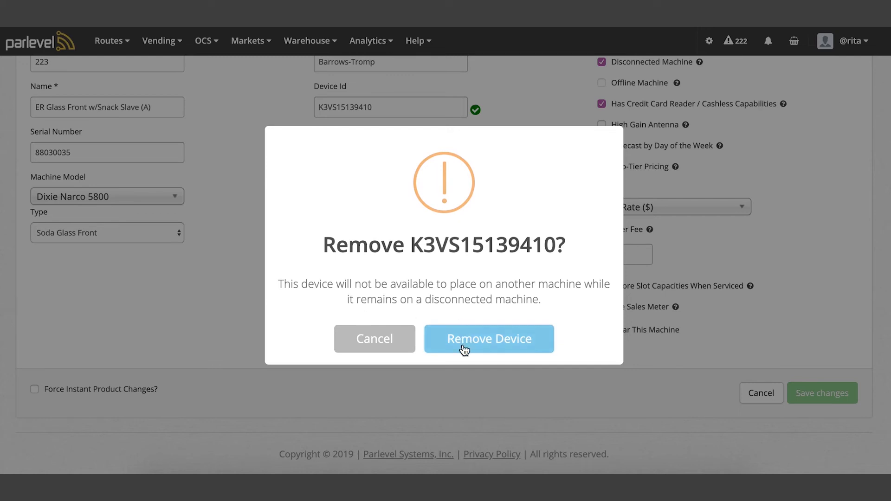
- Confirm removing device K3VS15139410 from the machine
{"action": "left_click", "coordinate": [488, 339]}
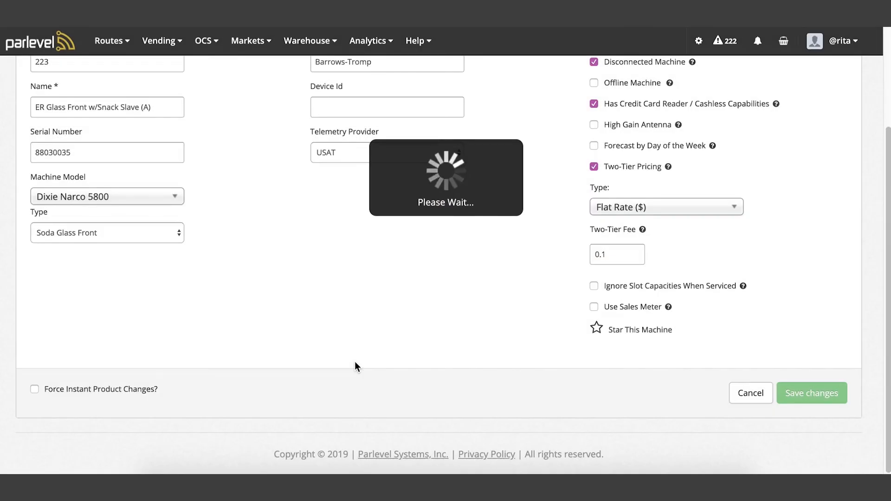
{"action": "left_click", "coordinate": [810, 392]}
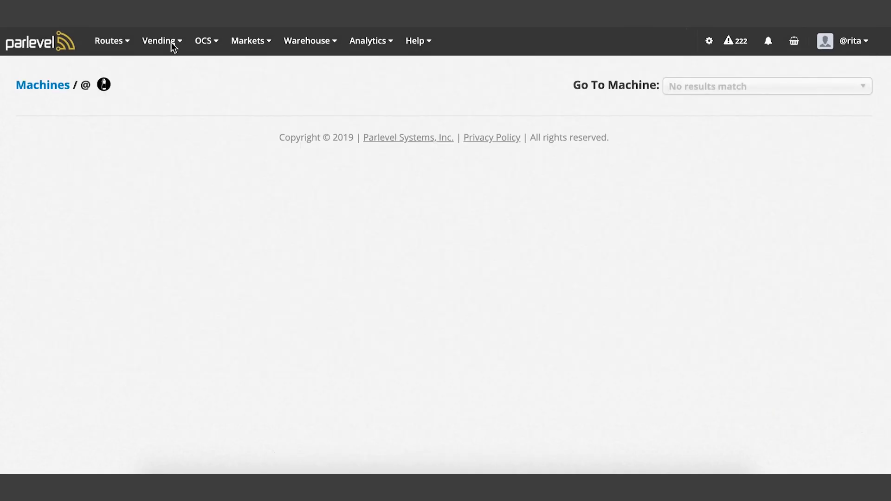
{"action": "left_click", "coordinate": [161, 41]}
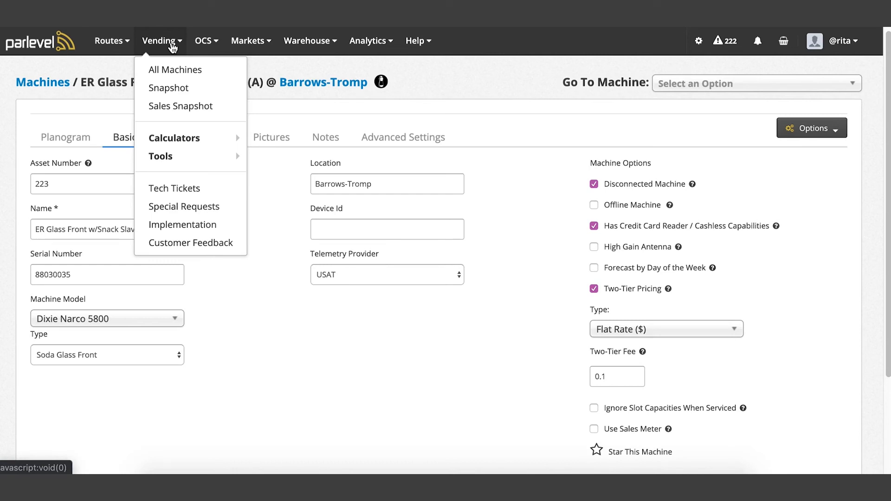
- Browse the 38 disconnected machines in All Machines, then reset the filter to All (Connected)
{"action": "left_click", "coordinate": [175, 69]}
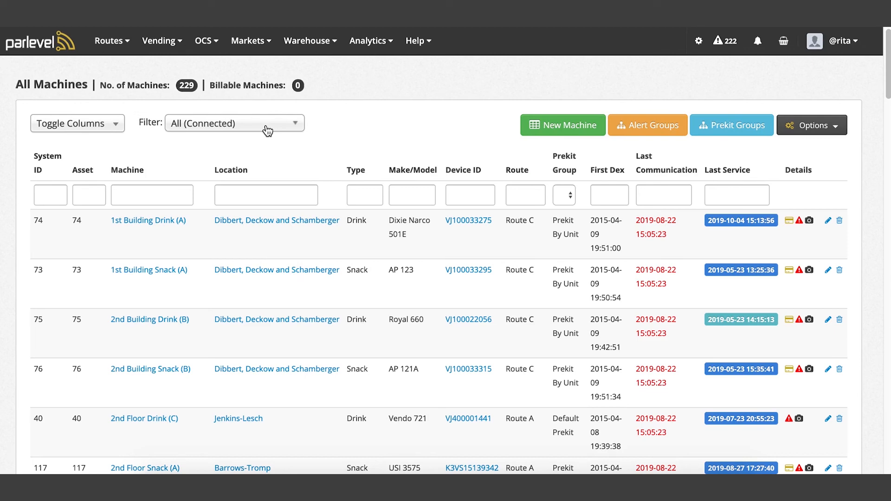
{"action": "left_click", "coordinate": [234, 123]}
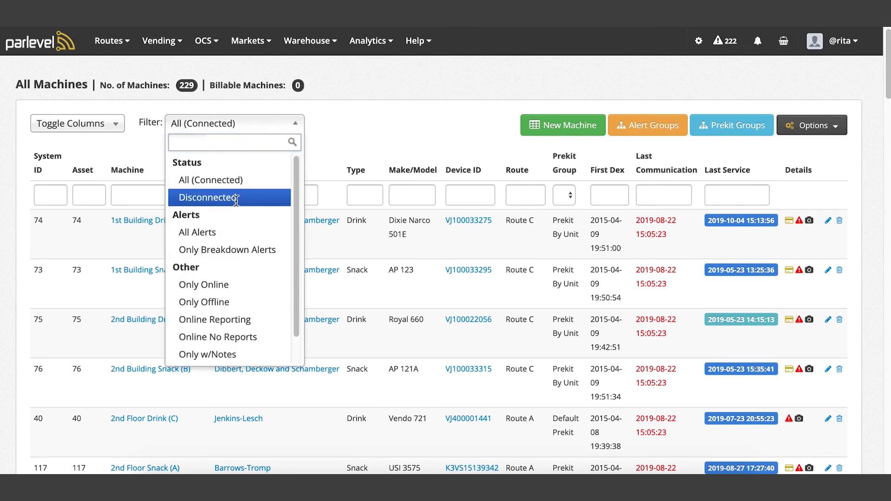
{"action": "left_click", "coordinate": [210, 198]}
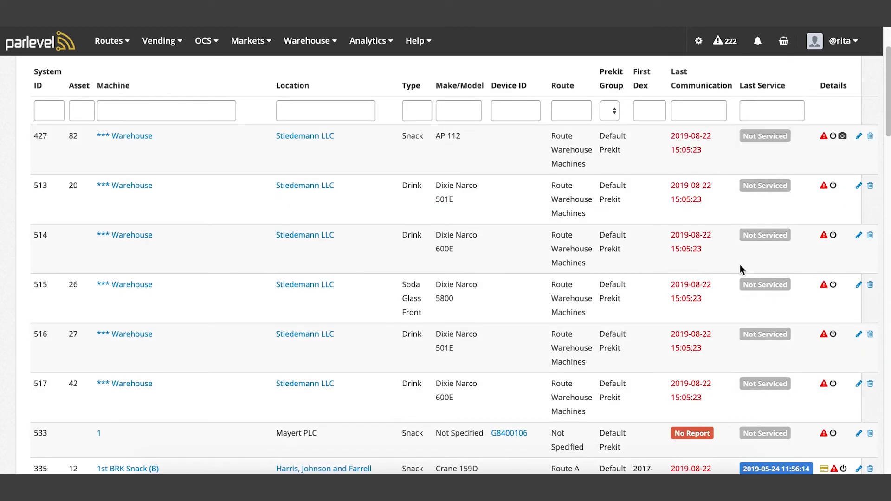
{"action": "scroll", "scroll_direction": "down", "scroll_amount": 3}
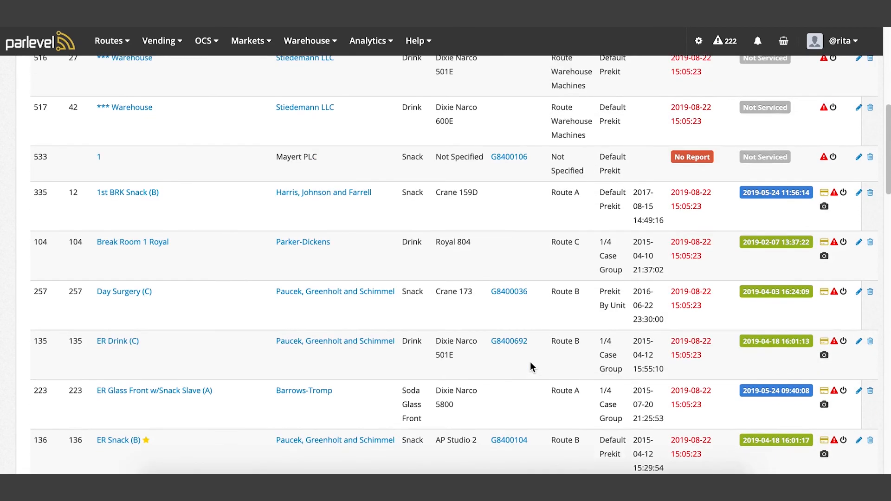
{"action": "scroll", "scroll_direction": "down", "scroll_amount": 3}
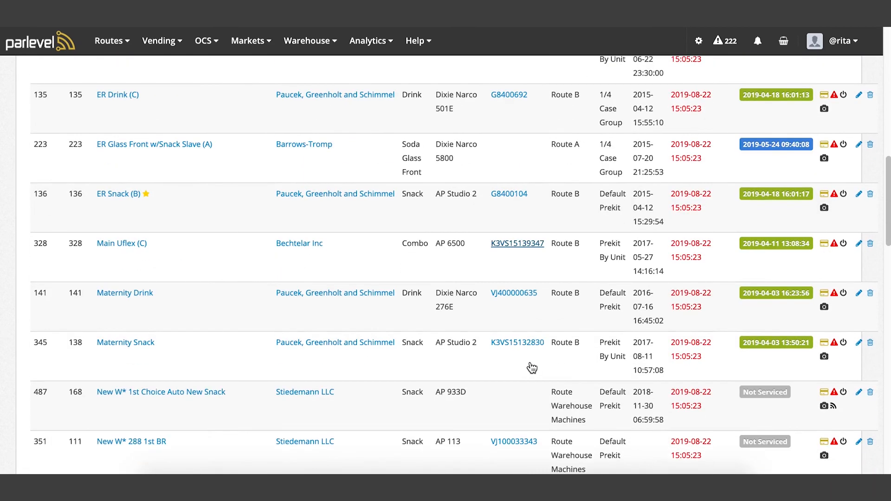
{"action": "scroll", "scroll_direction": "down", "scroll_amount": 3}
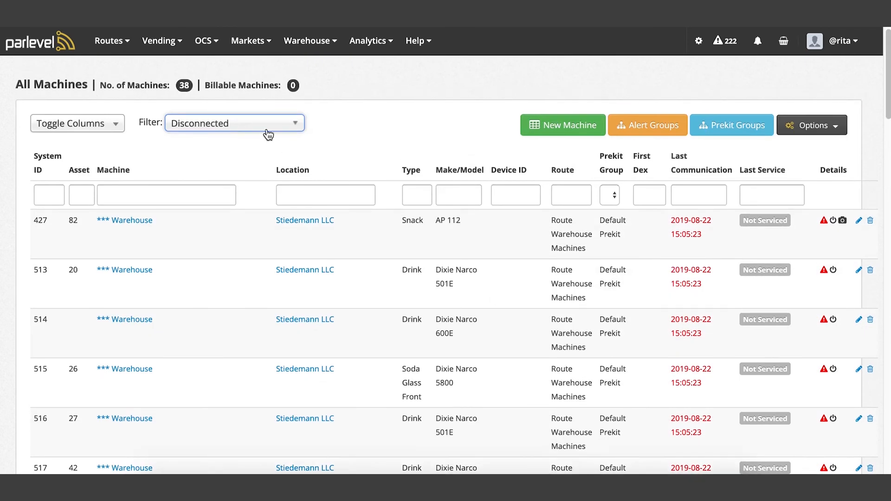
{"action": "left_click", "coordinate": [234, 122]}
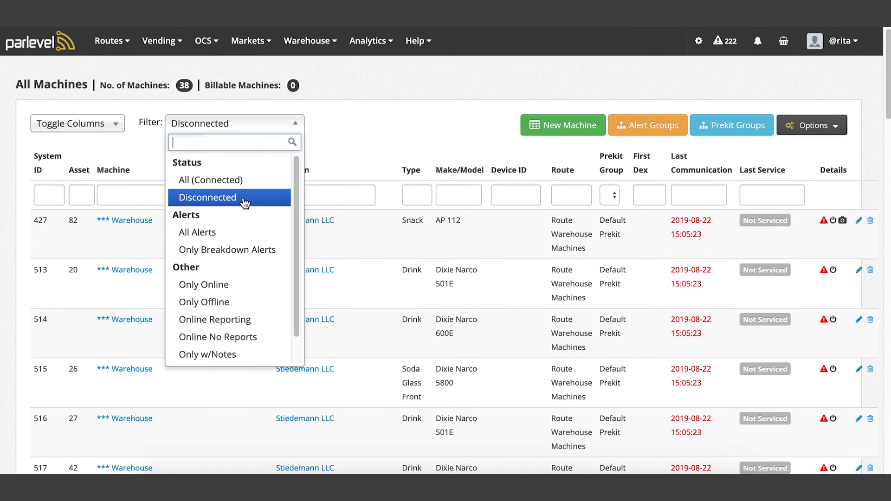
{"action": "left_click", "coordinate": [210, 180]}
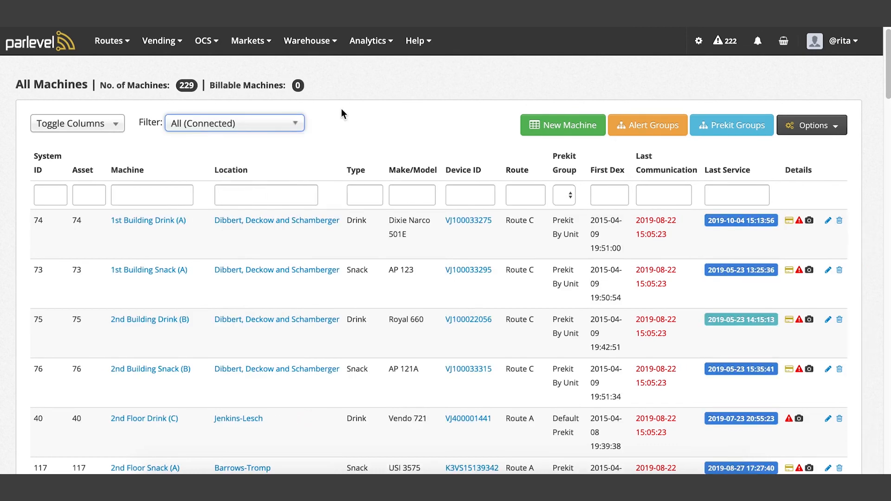